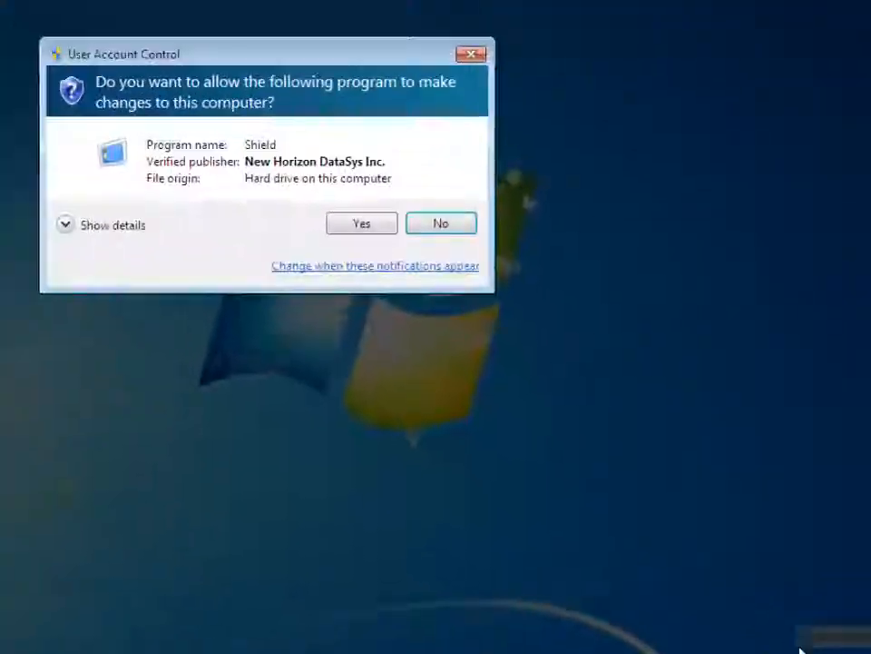
- Approve the User Account Control prompt and show the Scheduled tasks list
click(362, 223)
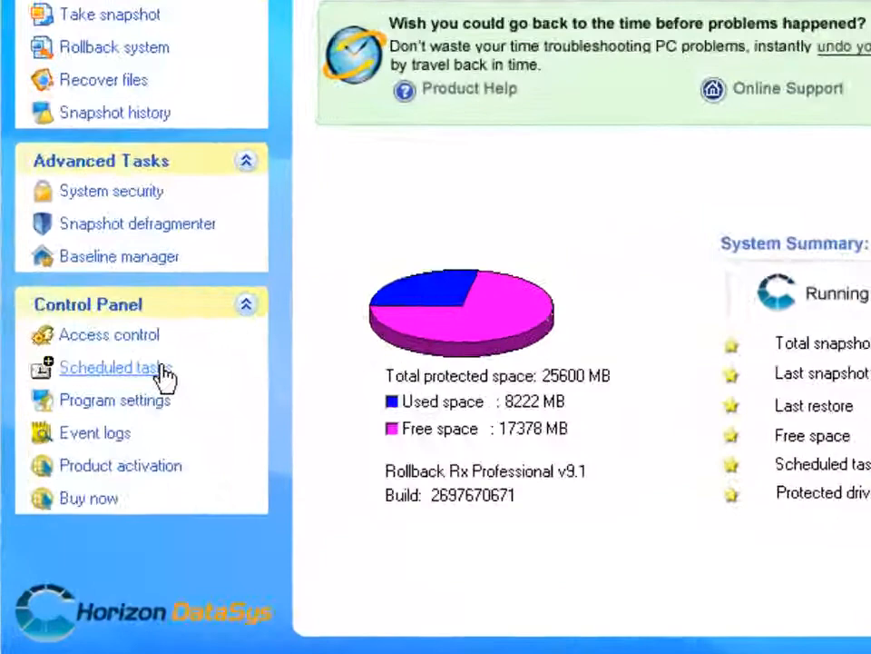
click(115, 366)
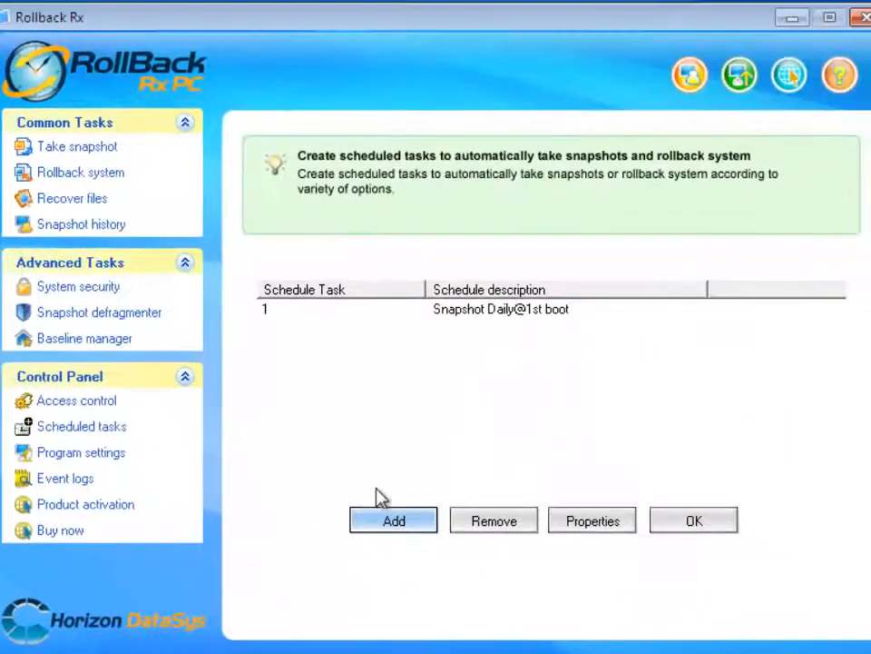
- Start a new scheduled task and set its task type to Take snapshot
click(393, 520)
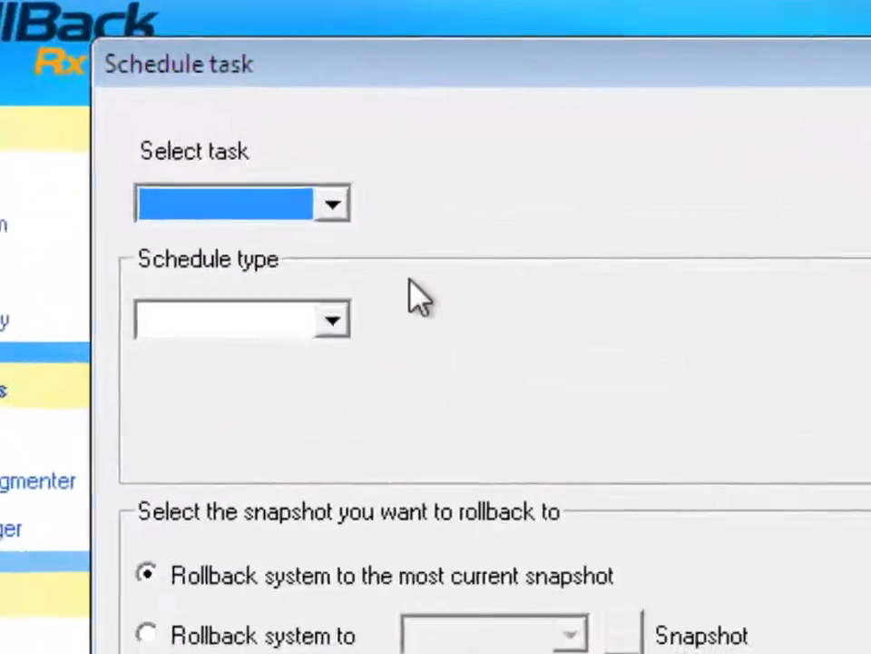
click(332, 203)
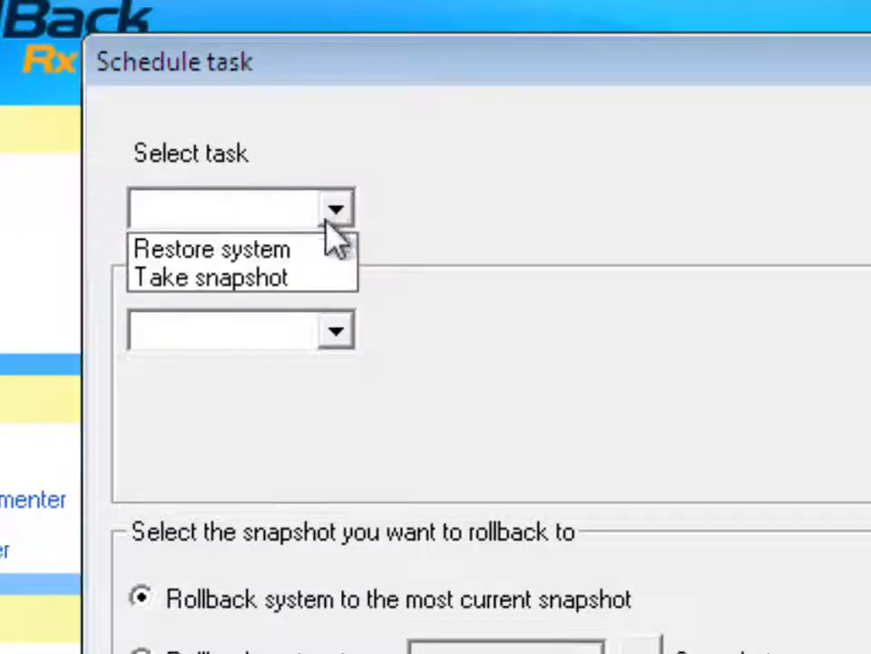
click(210, 278)
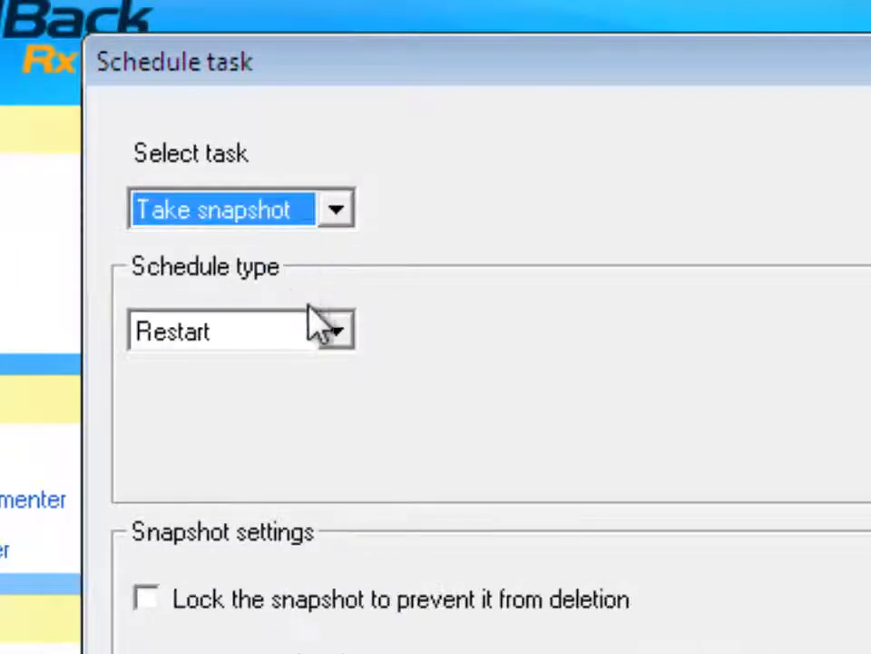
click(336, 331)
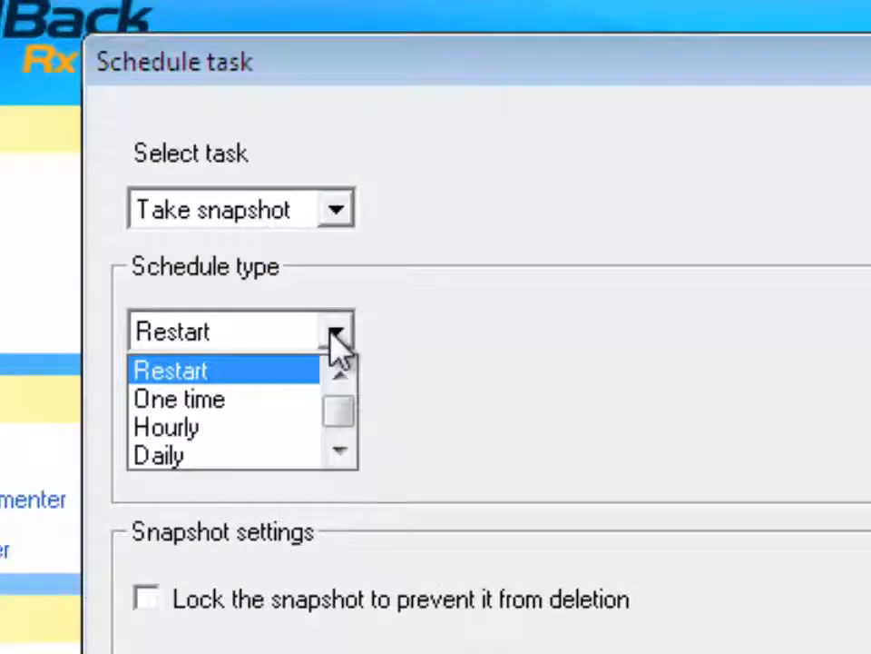
mouse_move(353, 463)
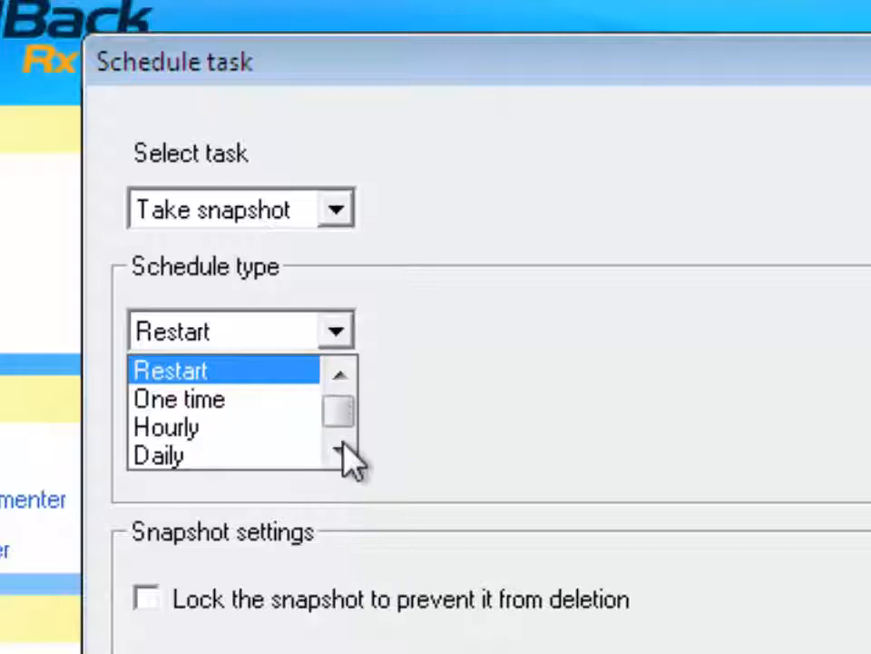
click(341, 454)
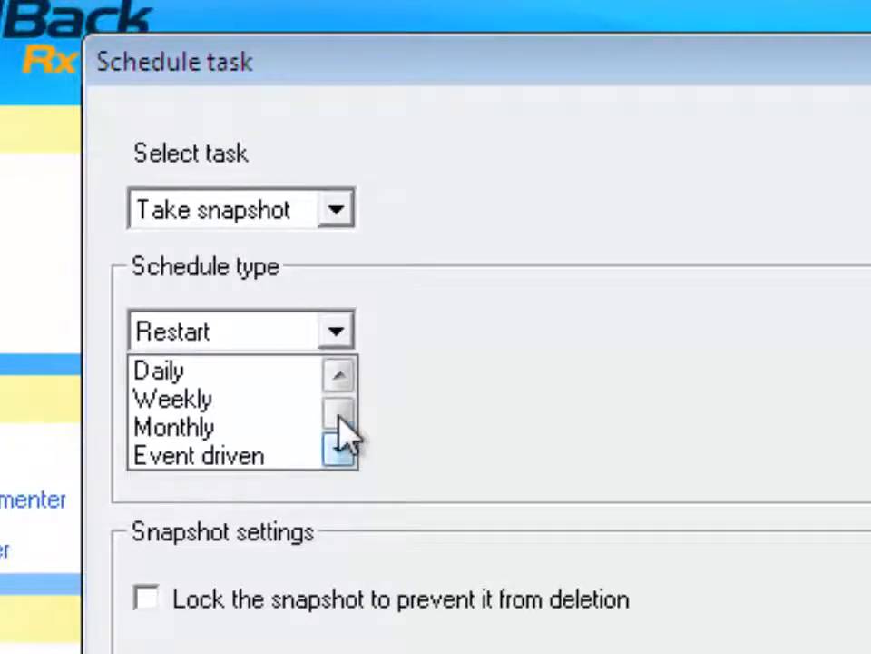
- Schedule the snapshot on Restart, lock it, and save the task
click(339, 374)
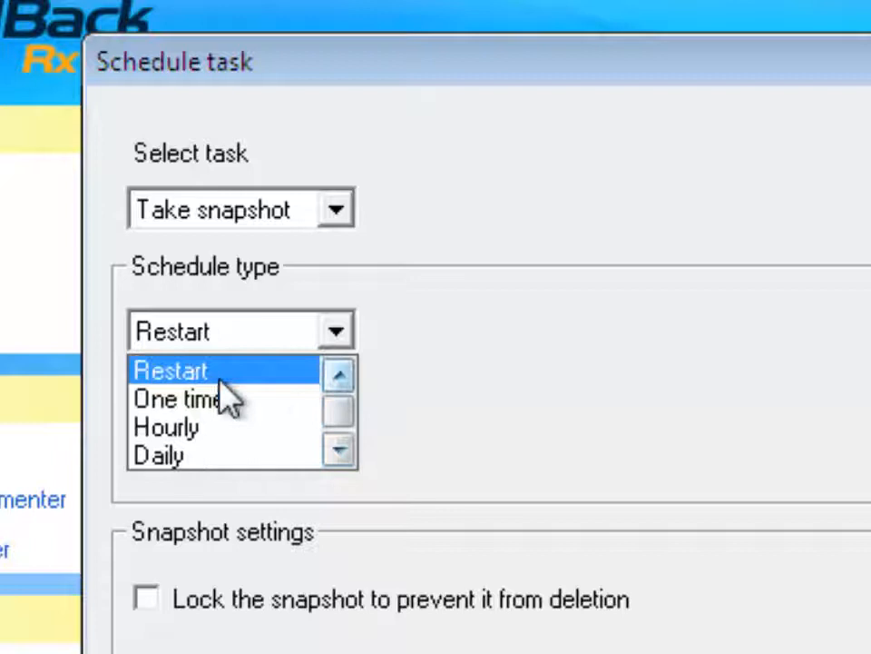
click(168, 371)
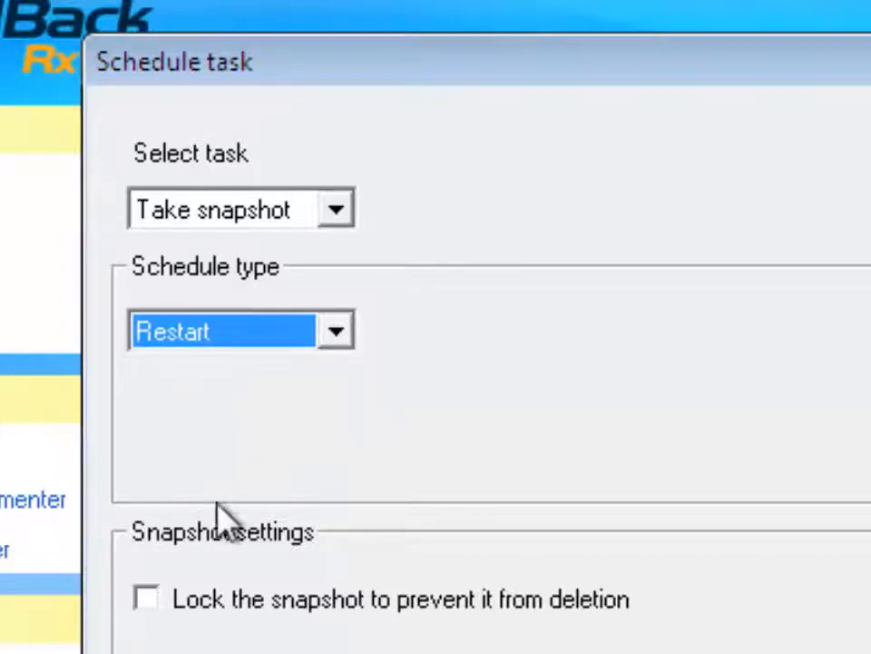
scroll(down, 3)
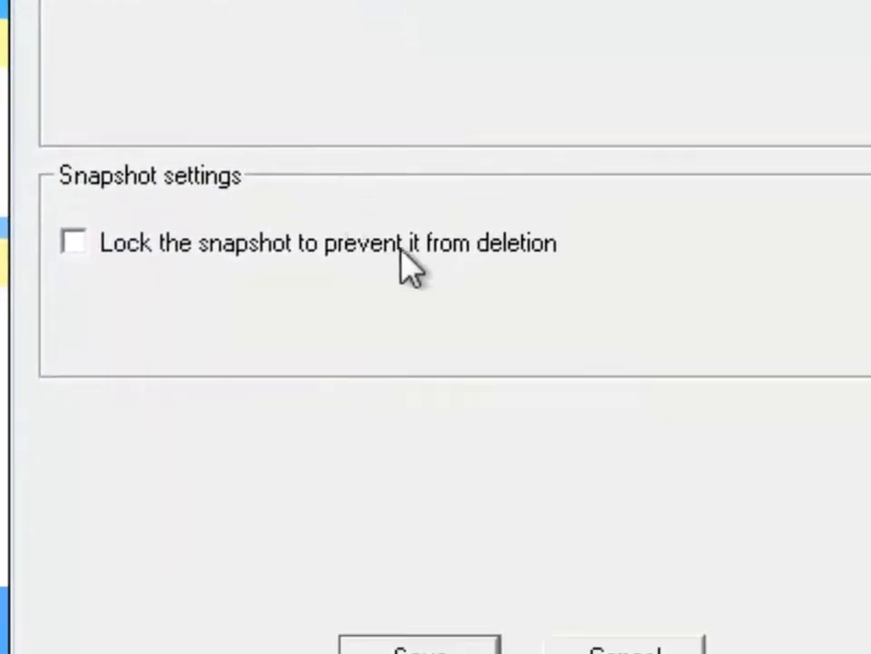
mouse_move(75, 245)
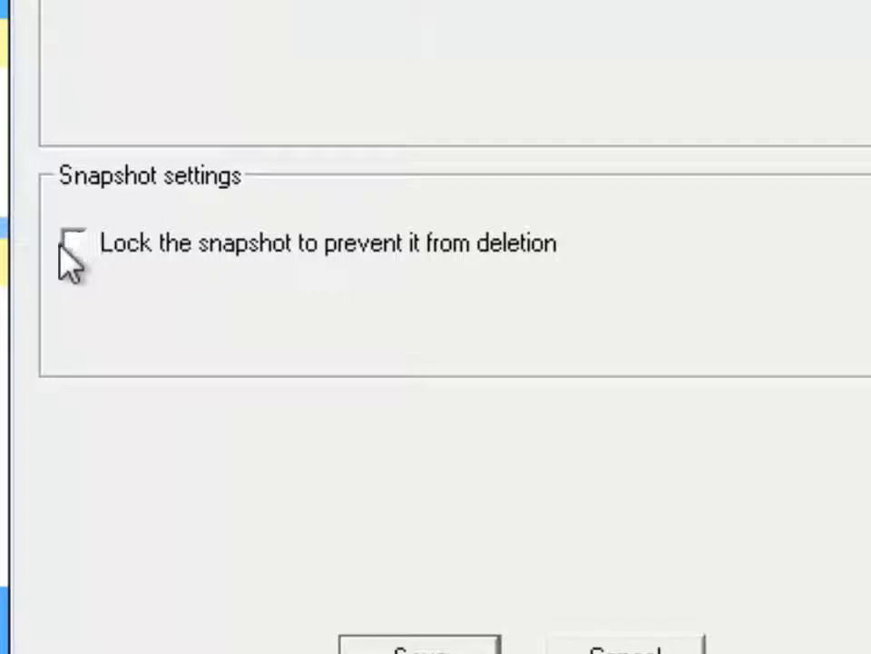
click(82, 244)
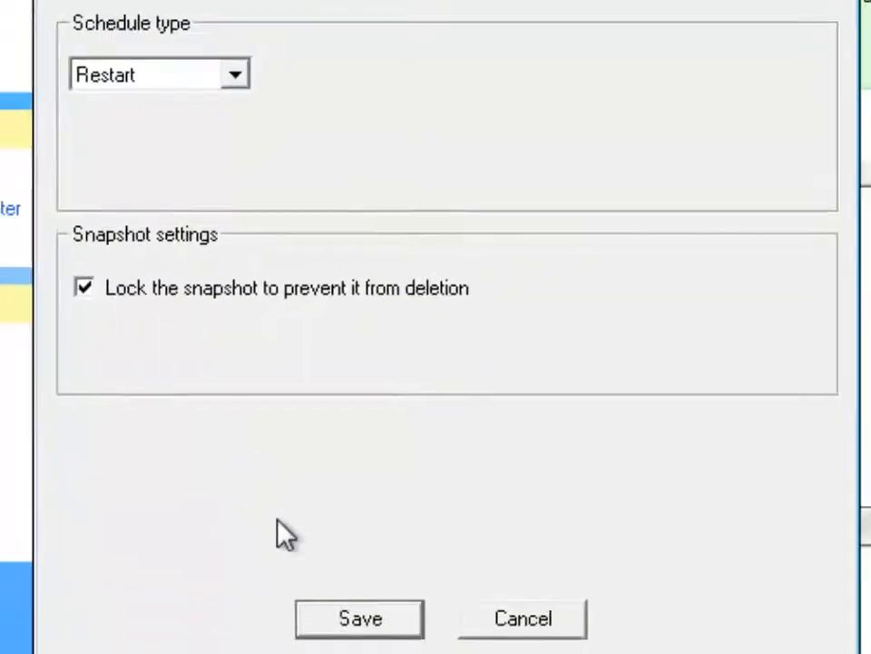
click(358, 618)
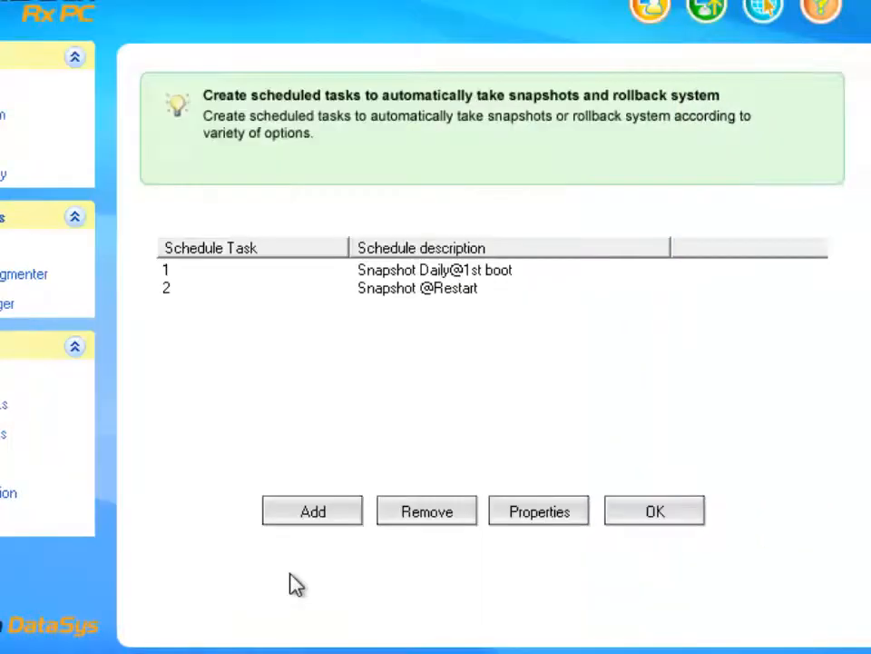
click(417, 288)
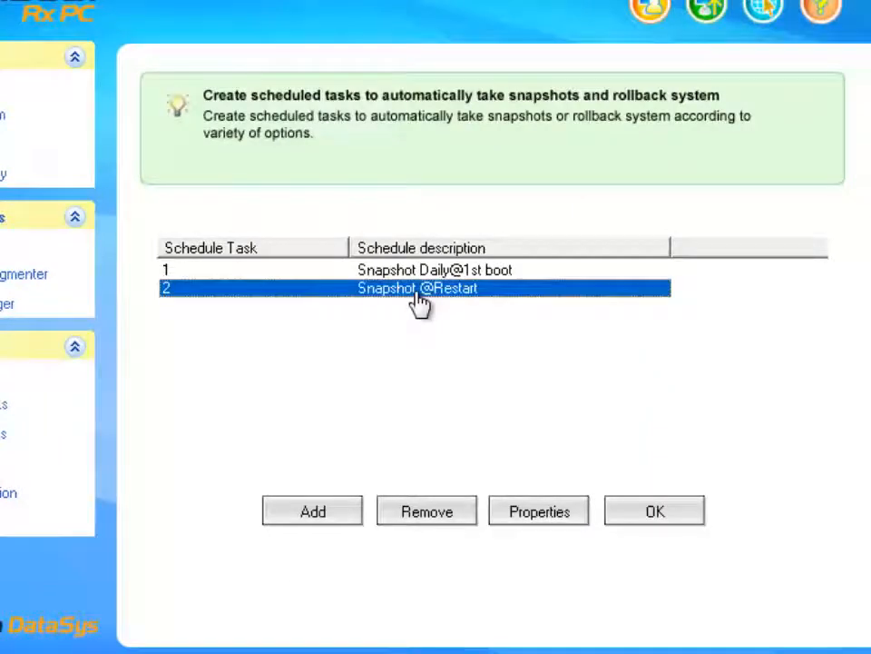
mouse_move(597, 369)
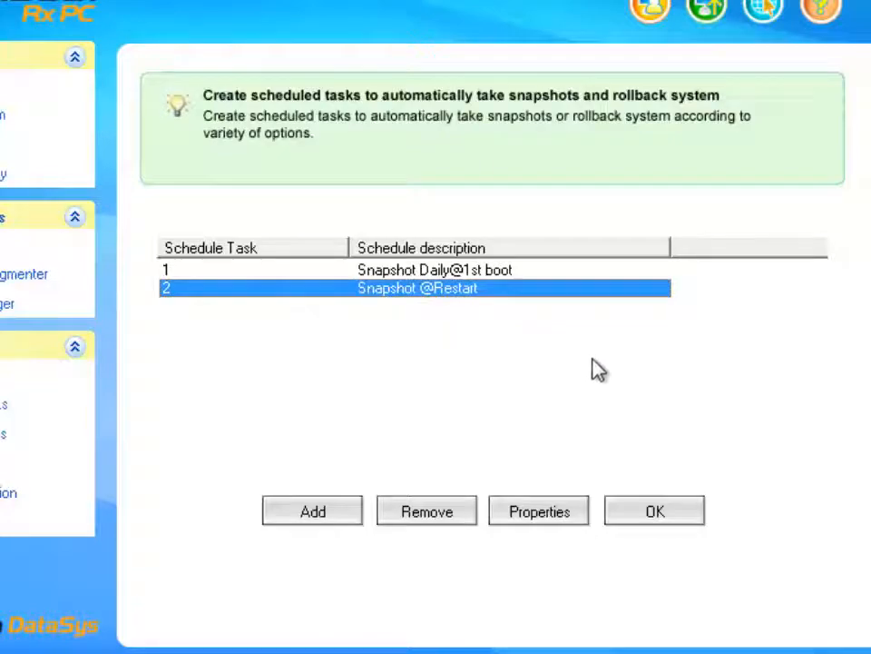
mouse_move(636, 482)
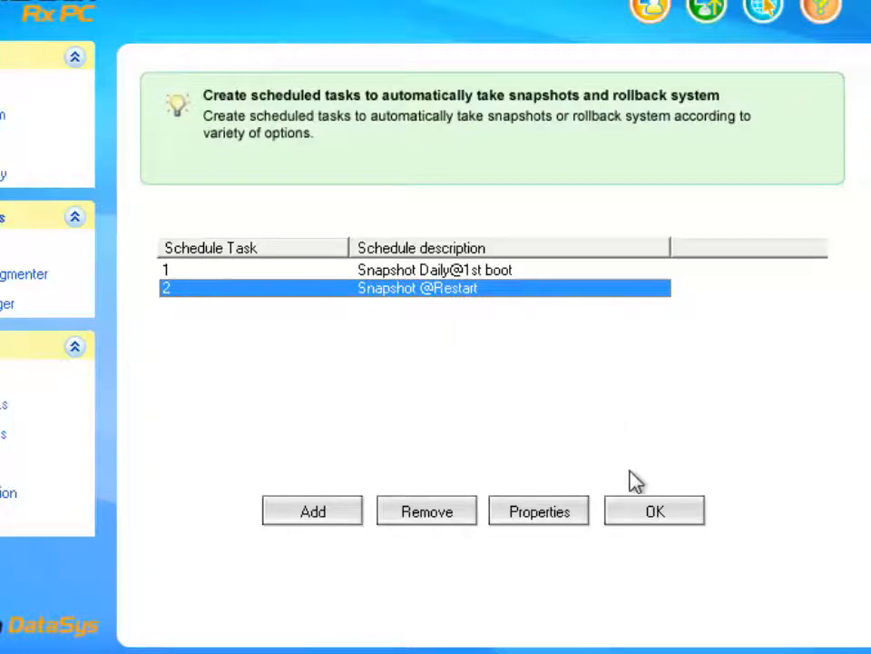
click(655, 510)
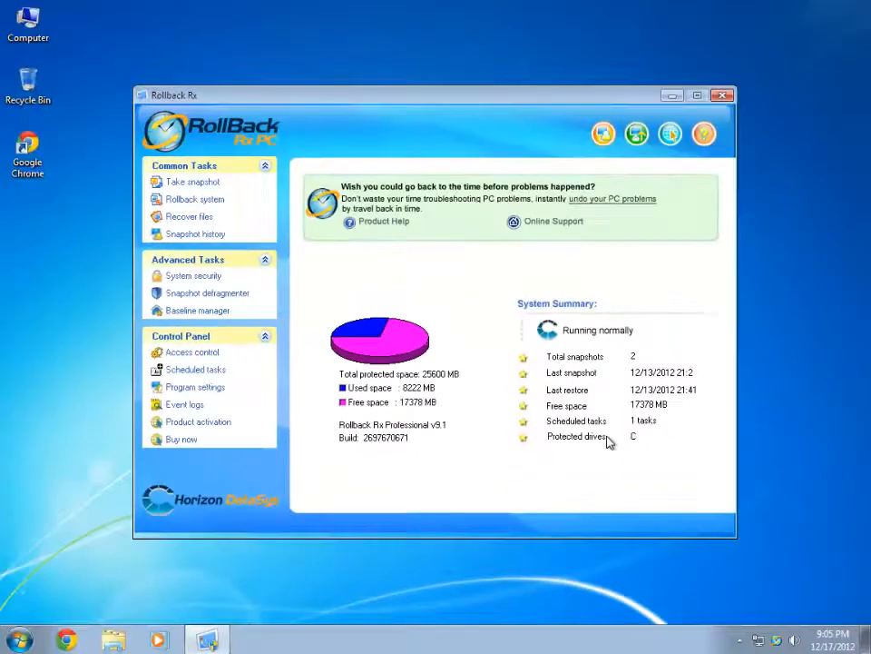